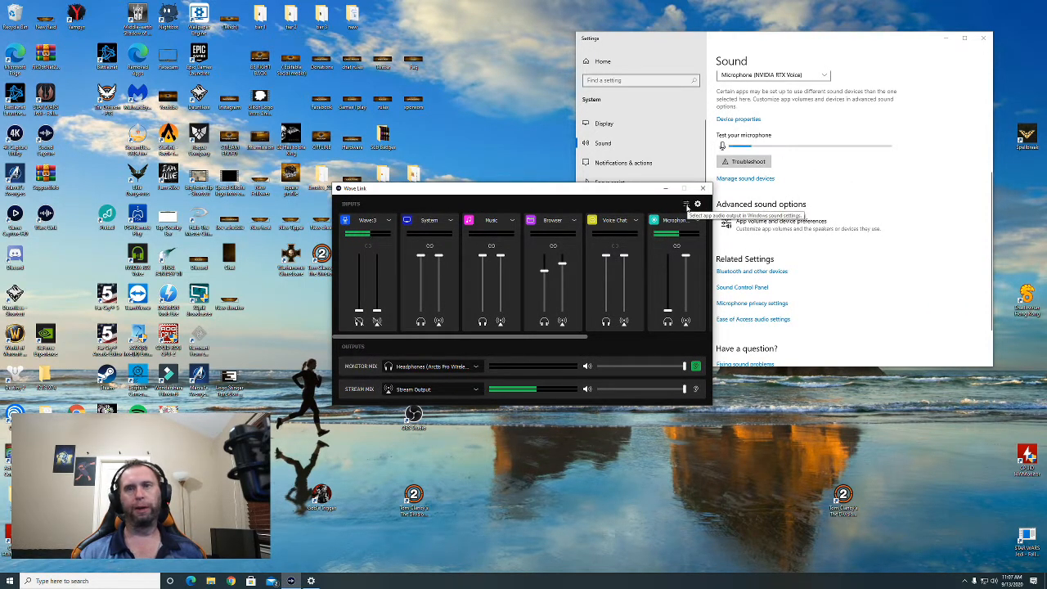
Open Windows app volume and device preferences from Wave Link's sound settings icon.
{"action": "left_click", "coordinate": [762, 221]}
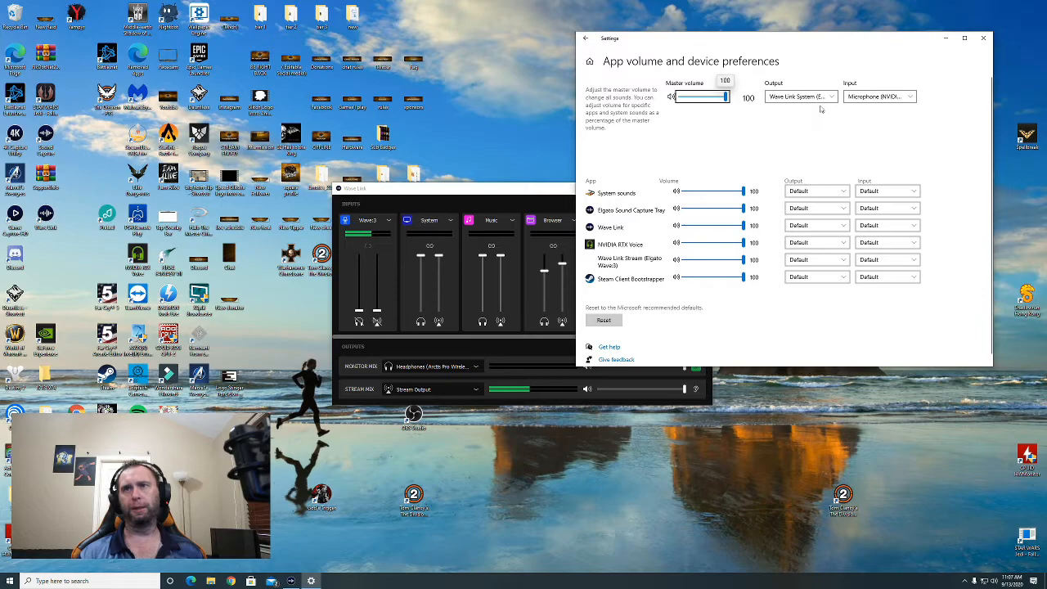
{"action": "mouse_move", "coordinate": [910, 117]}
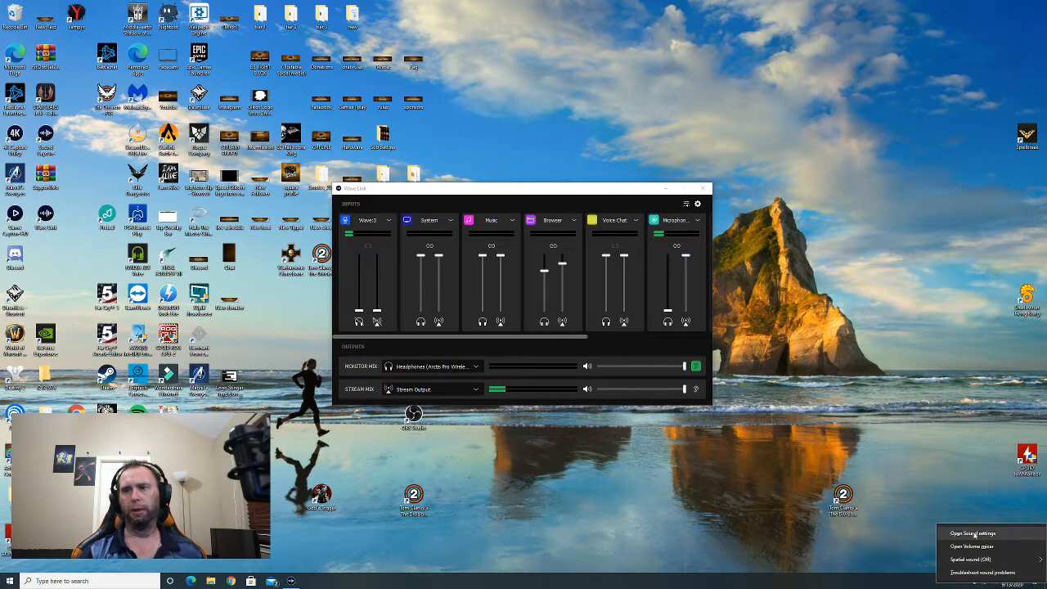
Open Windows Sound settings and scroll down to the Related Settings links.
{"action": "left_click", "coordinate": [972, 532]}
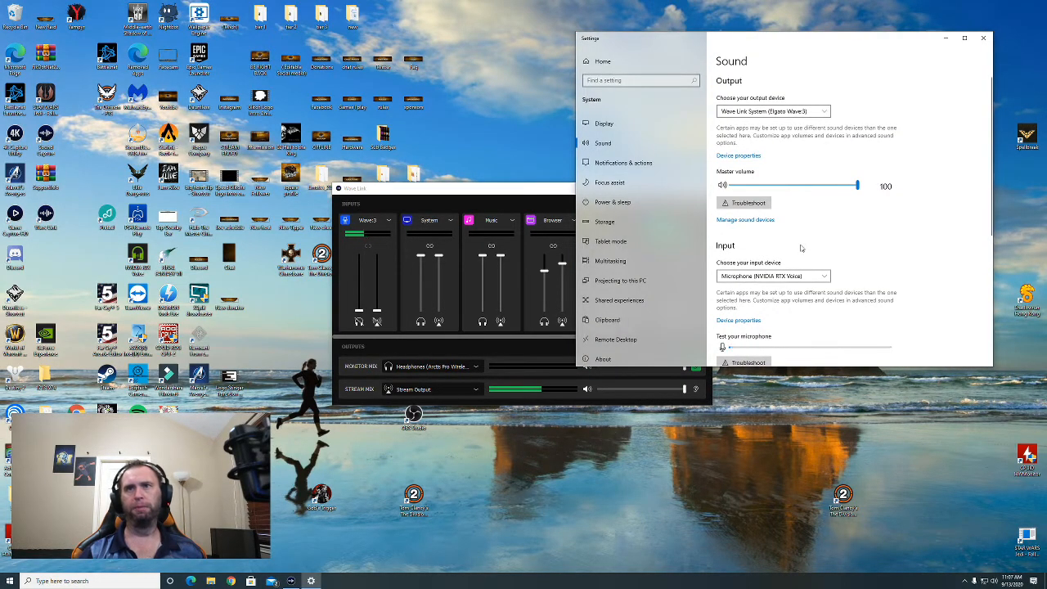
{"action": "scroll", "scroll_direction": "down", "scroll_amount": 3}
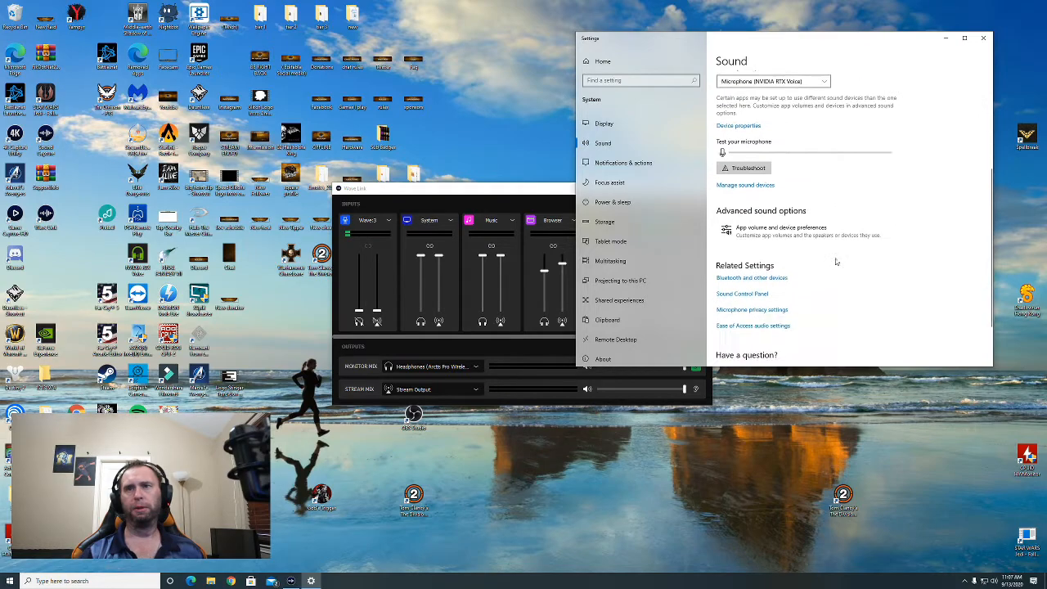
{"action": "scroll", "scroll_direction": "down", "scroll_amount": 3}
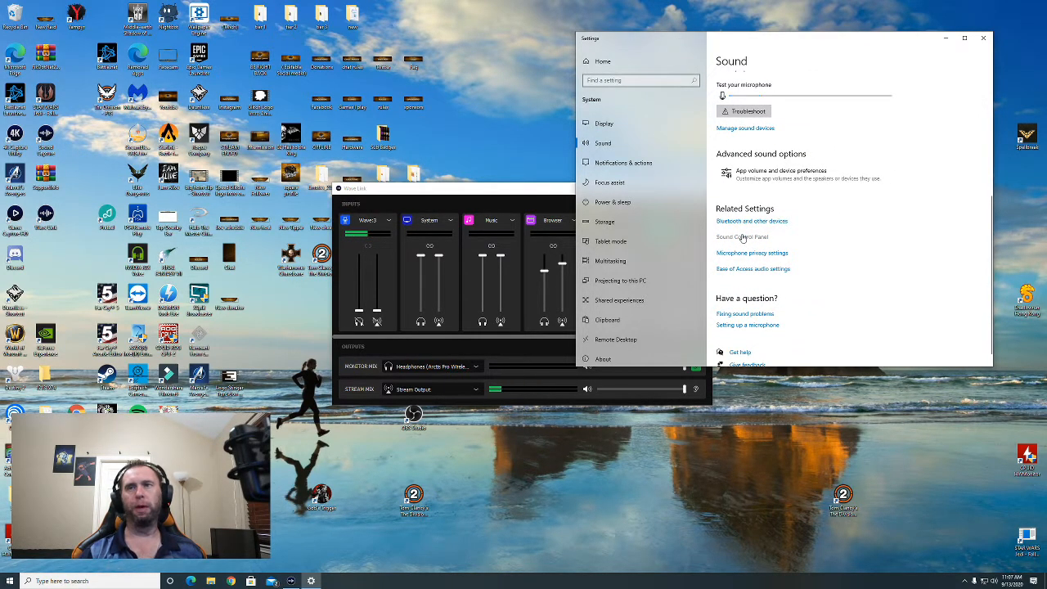
Open the Sound Control Panel, centre its window, and list the recording devices.
{"action": "left_click", "coordinate": [742, 238]}
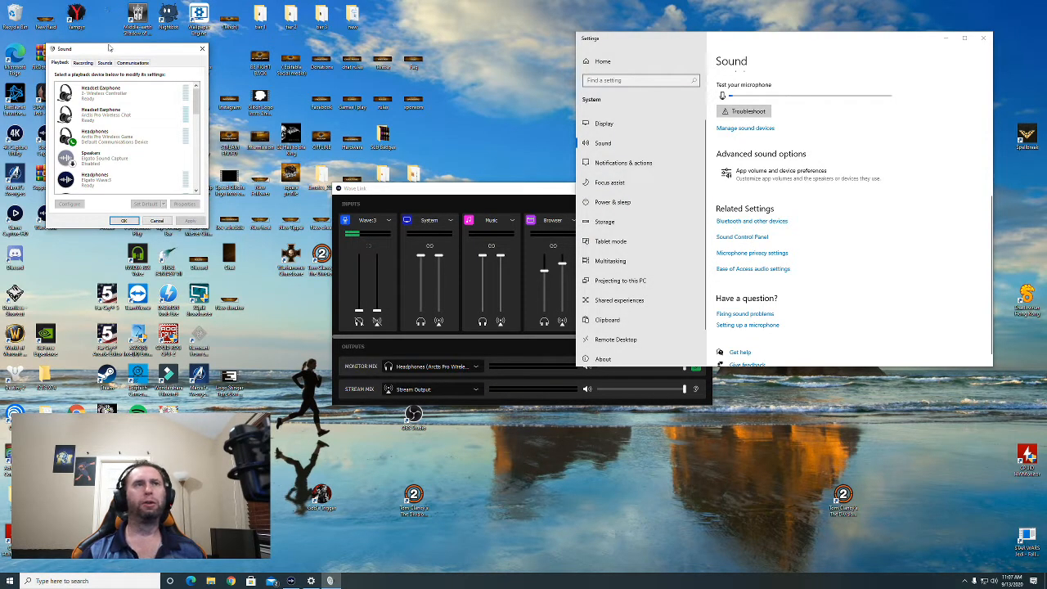
{"action": "left_click_drag", "start_coordinate": [127, 49], "coordinate": [331, 126]}
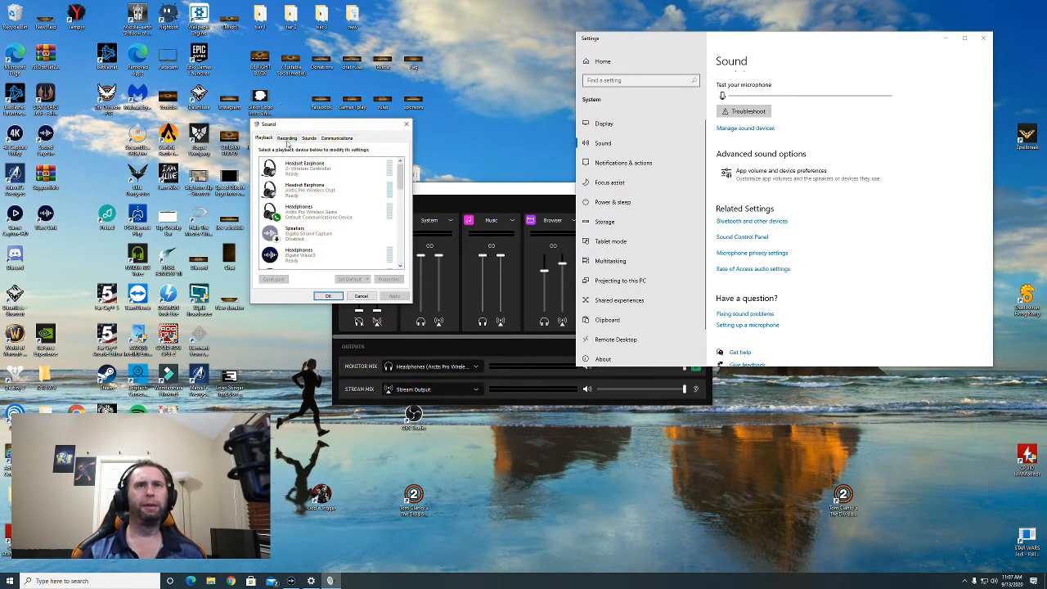
{"action": "left_click", "coordinate": [309, 138]}
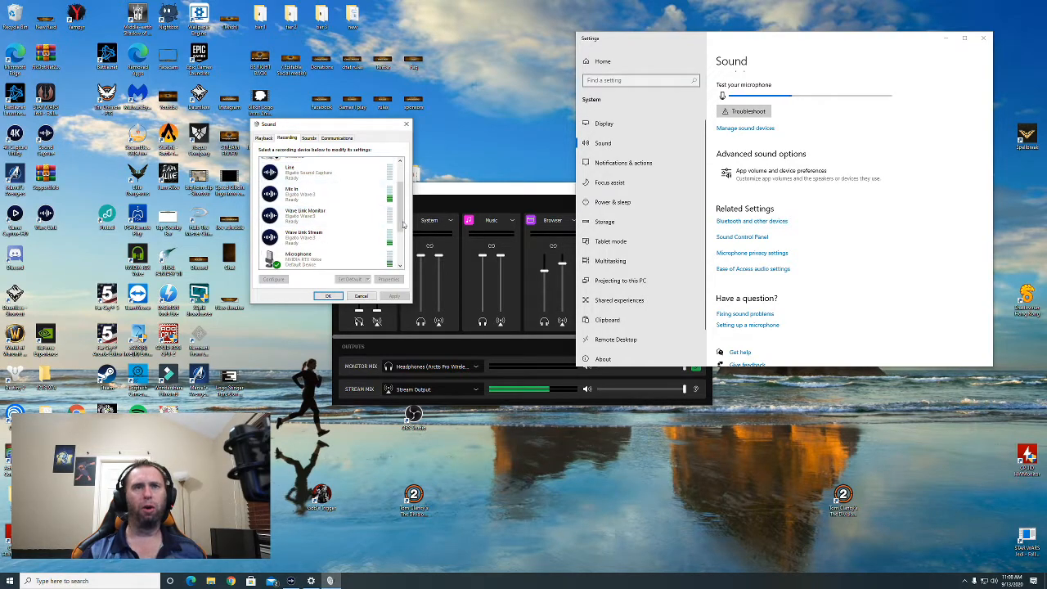
{"action": "scroll", "scroll_direction": "down", "scroll_amount": 3}
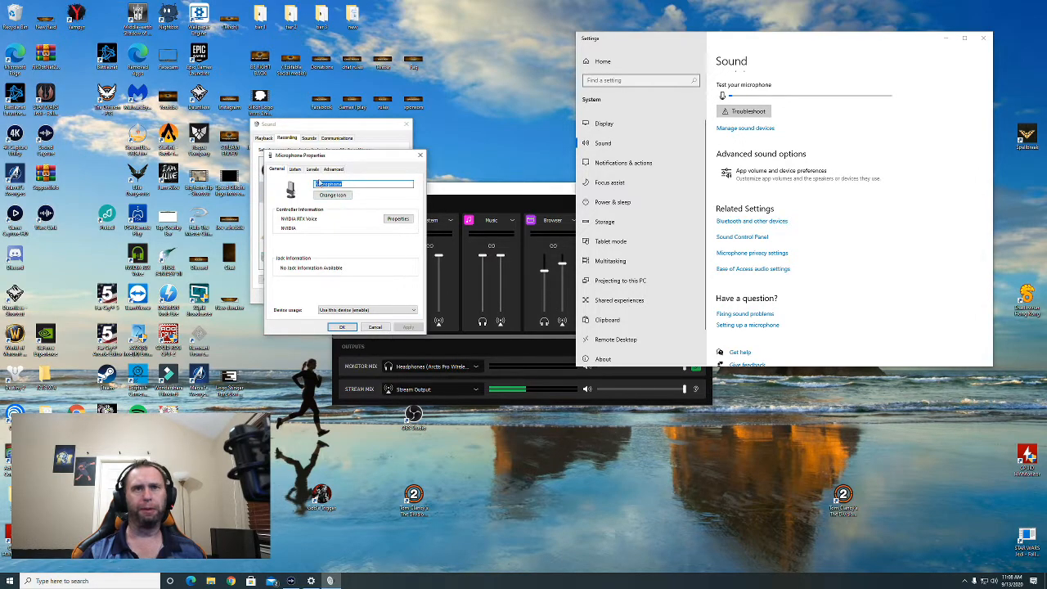
{"action": "left_click", "coordinate": [283, 170]}
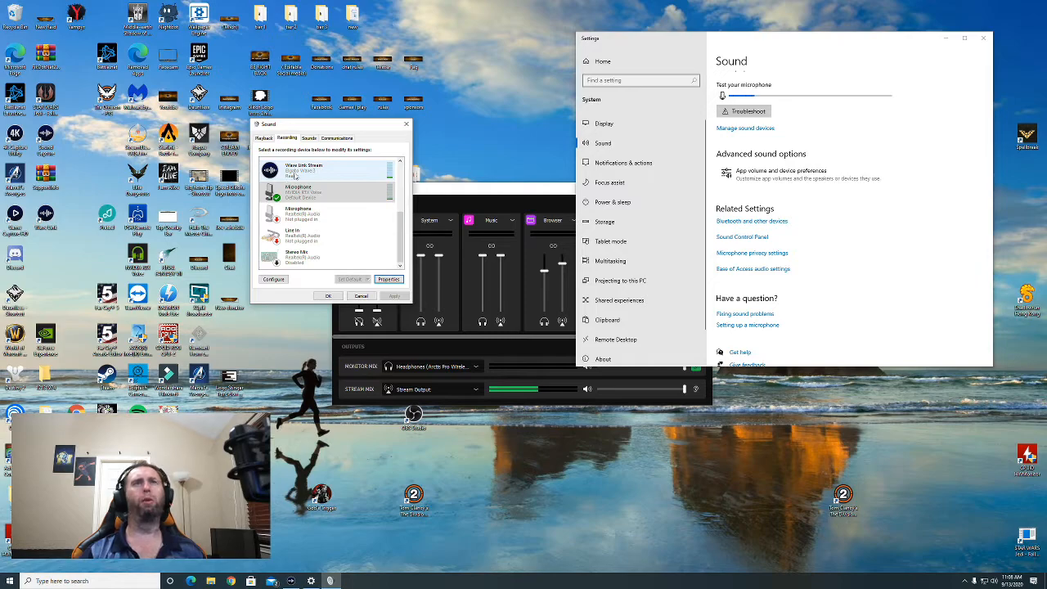
Enable listening to Wave Link Stream through the NVIDIA HDMI audio output.
{"action": "left_click", "coordinate": [327, 169]}
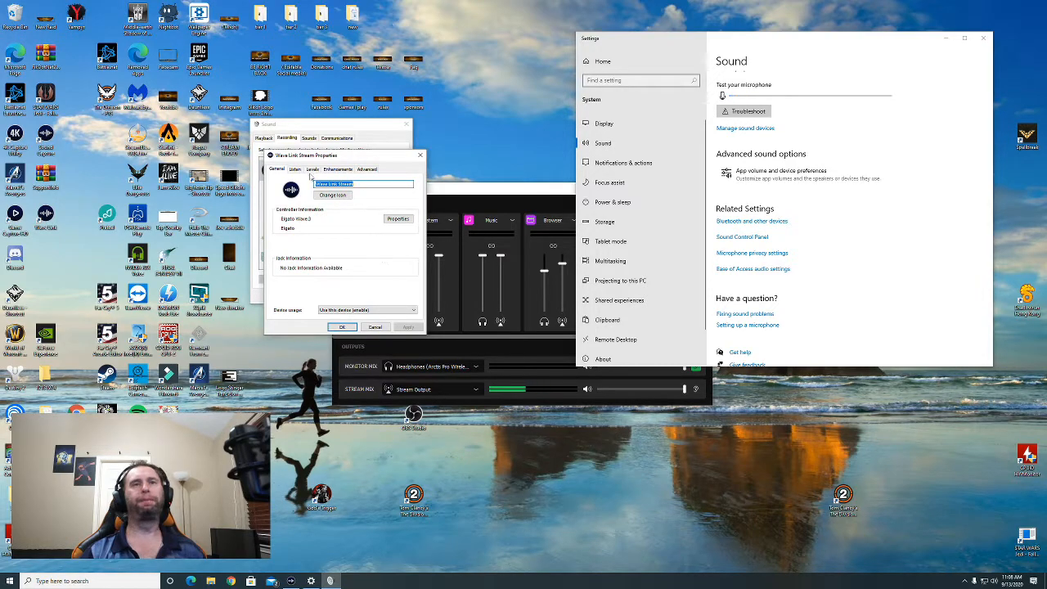
{"action": "left_click", "coordinate": [294, 169]}
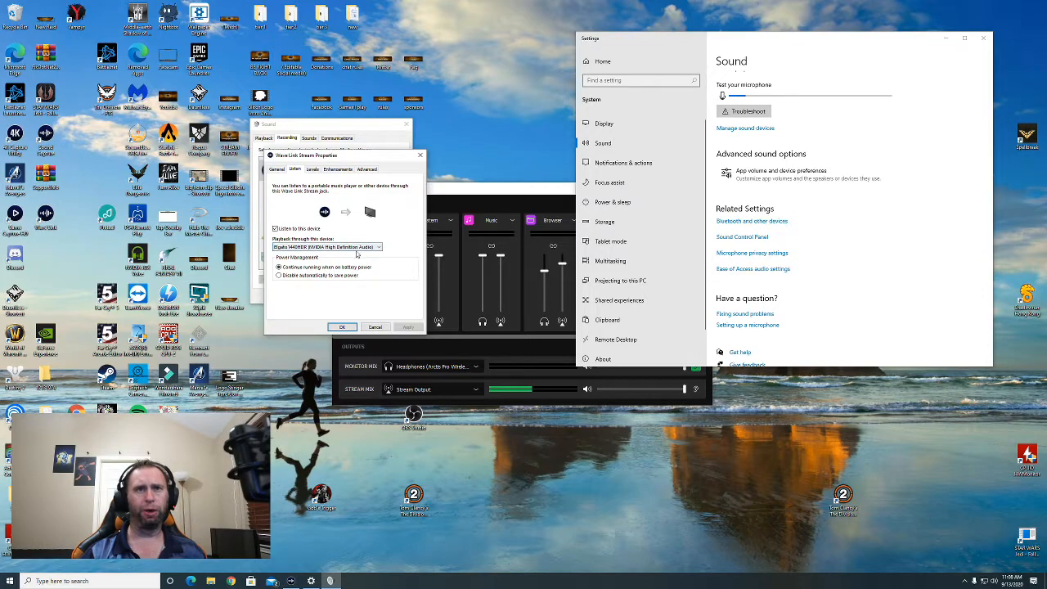
{"action": "left_click", "coordinate": [376, 247]}
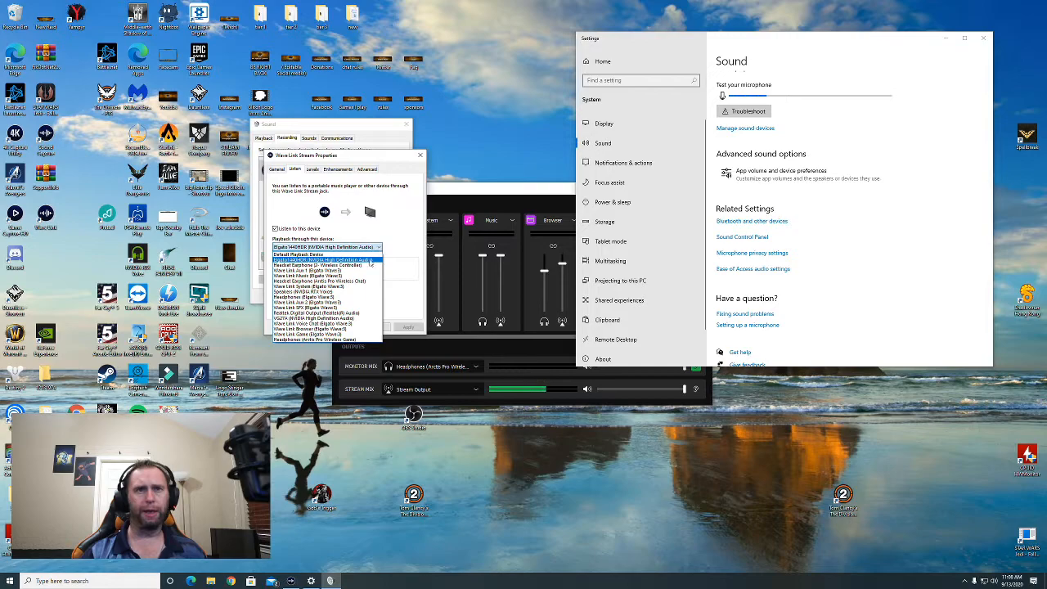
{"action": "left_click", "coordinate": [326, 247]}
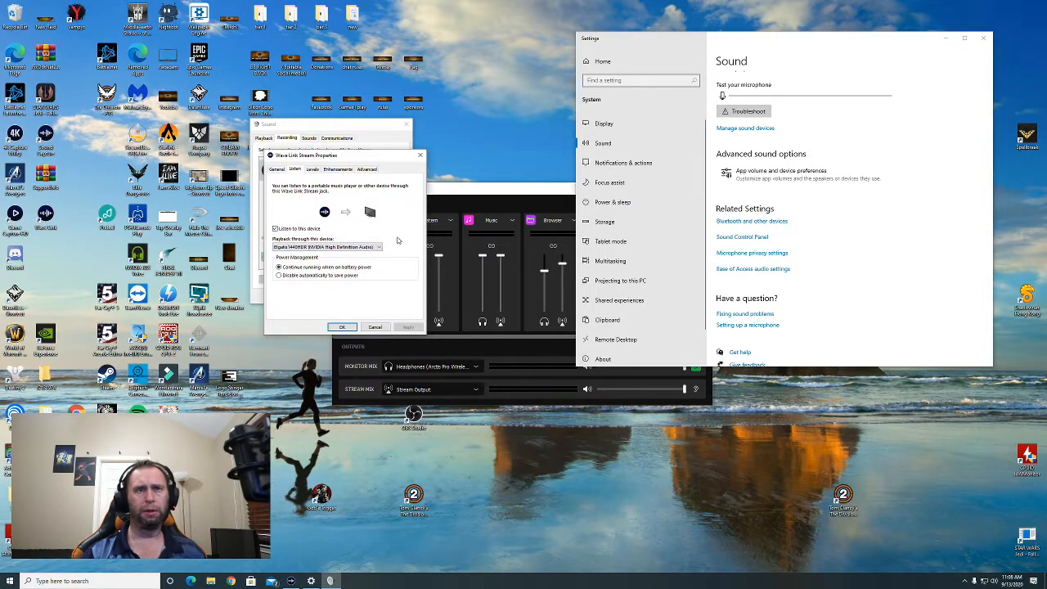
{"action": "mouse_move", "coordinate": [301, 237]}
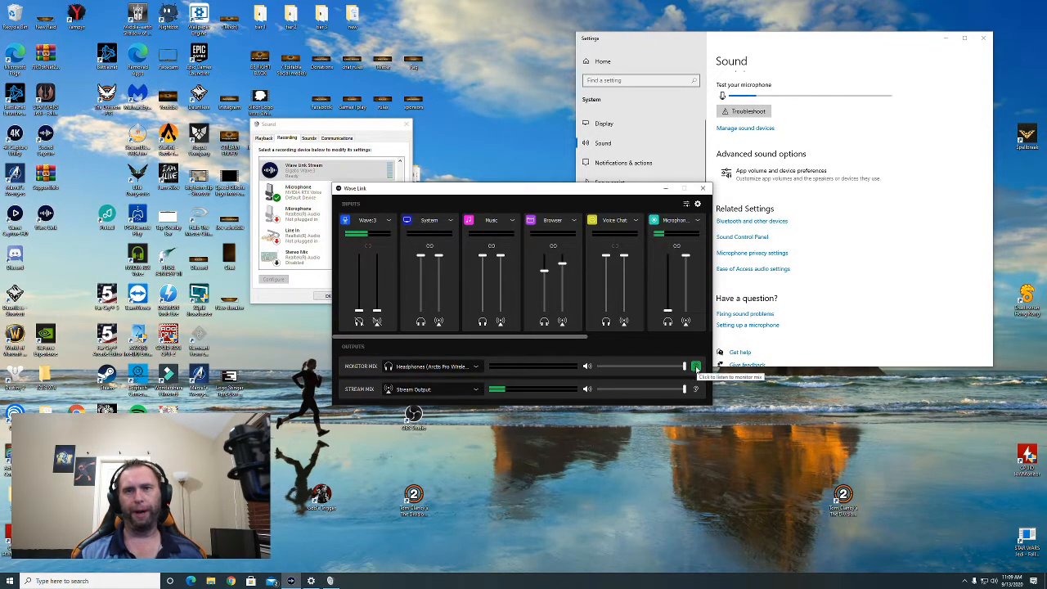
Turn on monitor-mix listening and raise Wave:3 to the top in monitor and stream mixes.
{"action": "left_click", "coordinate": [695, 365]}
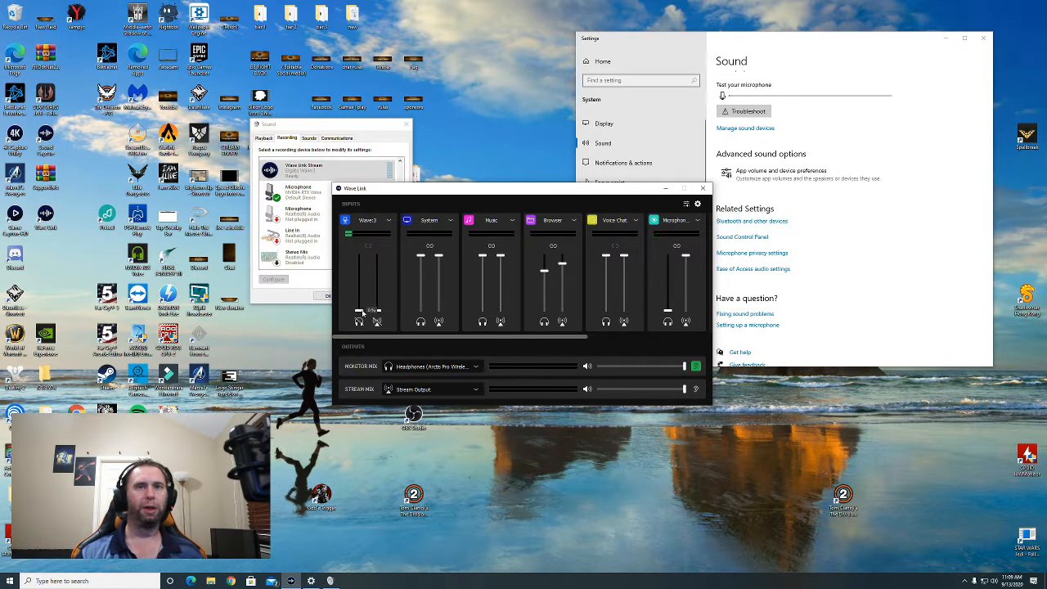
{"action": "left_click_drag", "start_coordinate": [358, 306], "coordinate": [378, 291]}
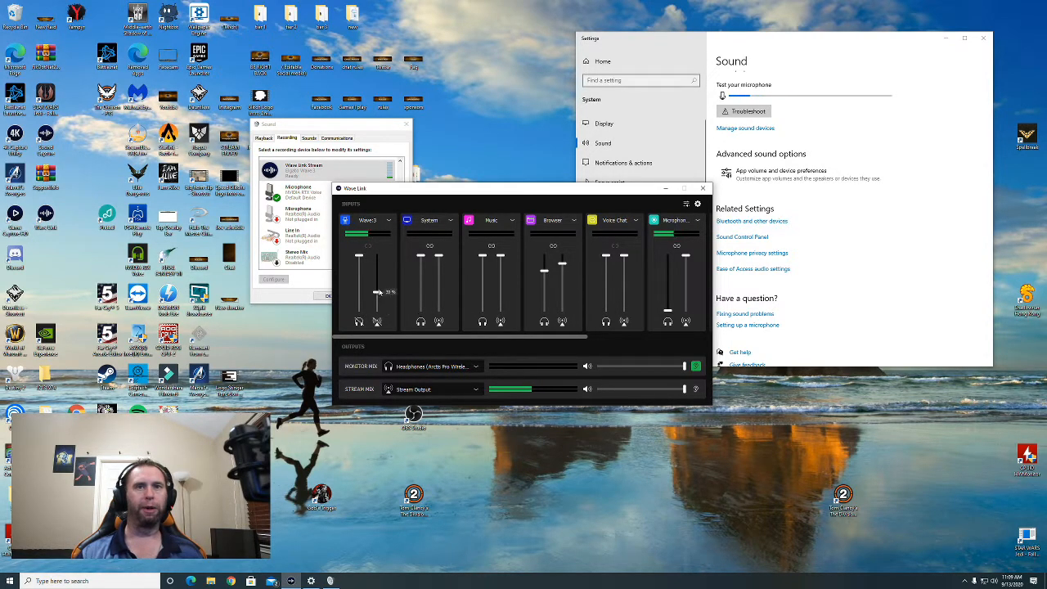
{"action": "left_click_drag", "start_coordinate": [377, 290], "coordinate": [377, 255]}
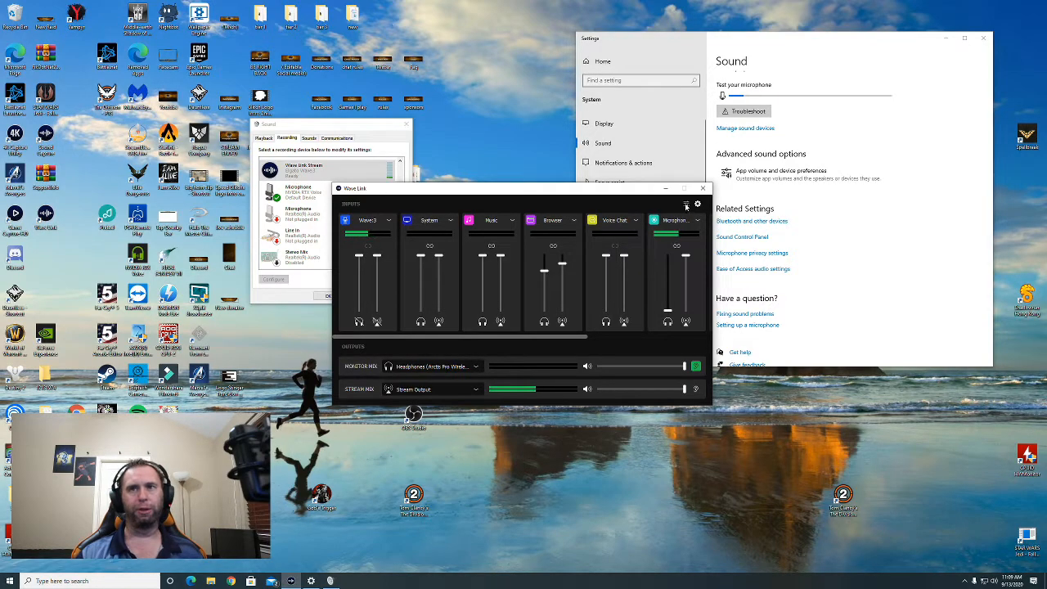
Reopen app volume and device preferences to check the Sound app's volume.
{"action": "left_click", "coordinate": [779, 170]}
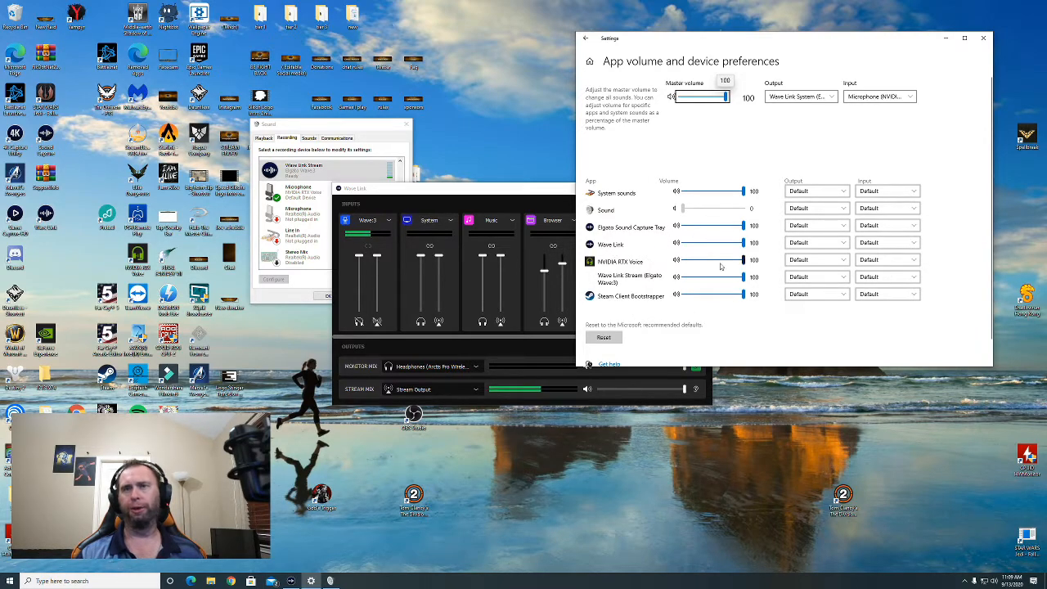
{"action": "mouse_move", "coordinate": [648, 201]}
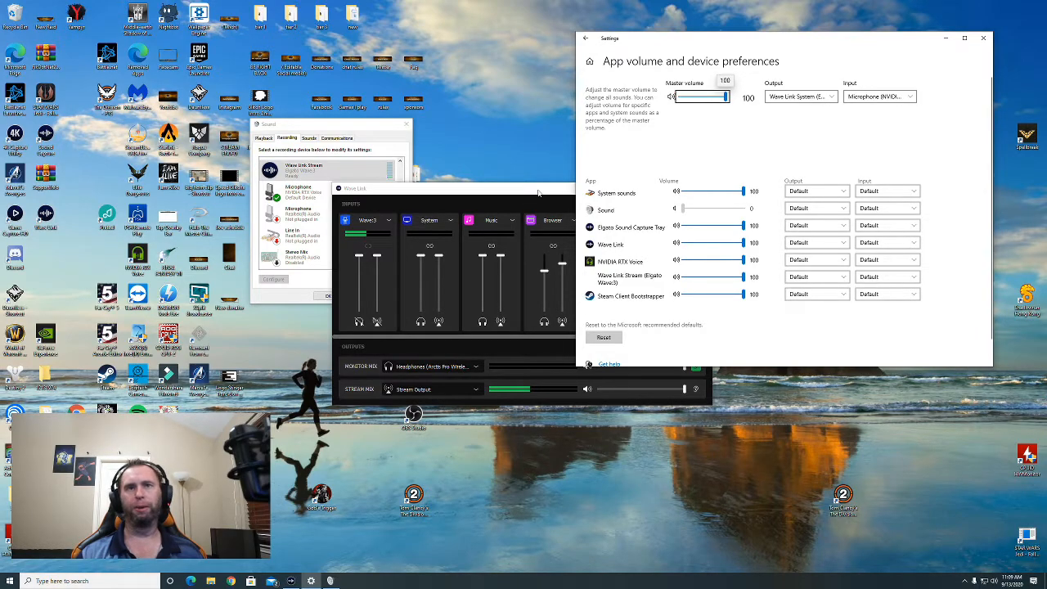
{"action": "mouse_move", "coordinate": [922, 46]}
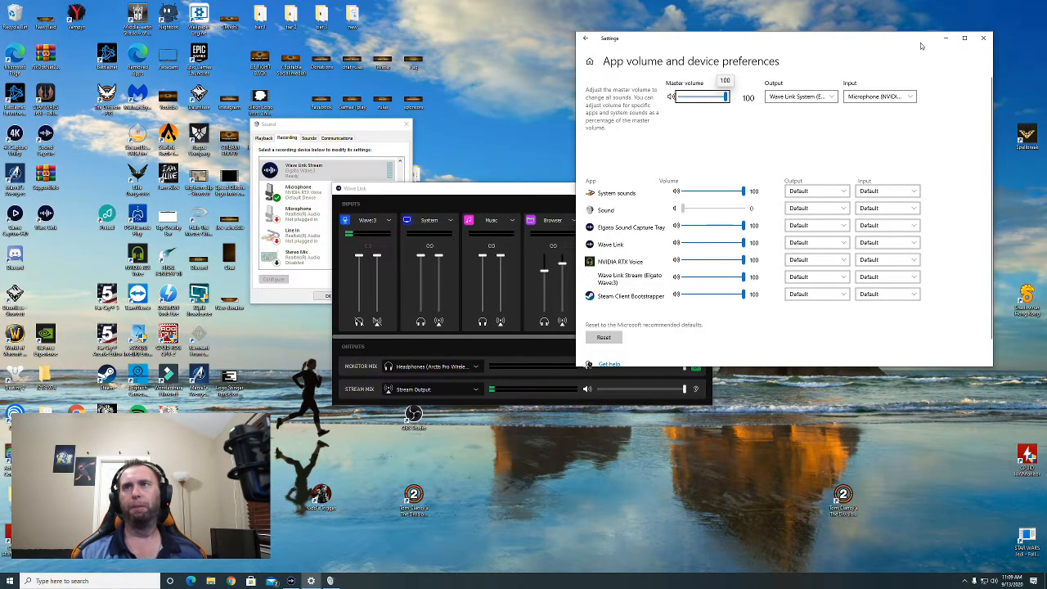